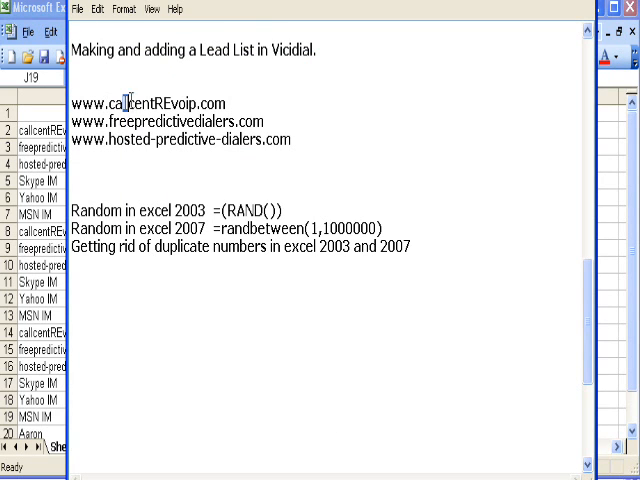
- Review the dialer notes and bring the lead data into view
drag(130, 104, 216, 104)
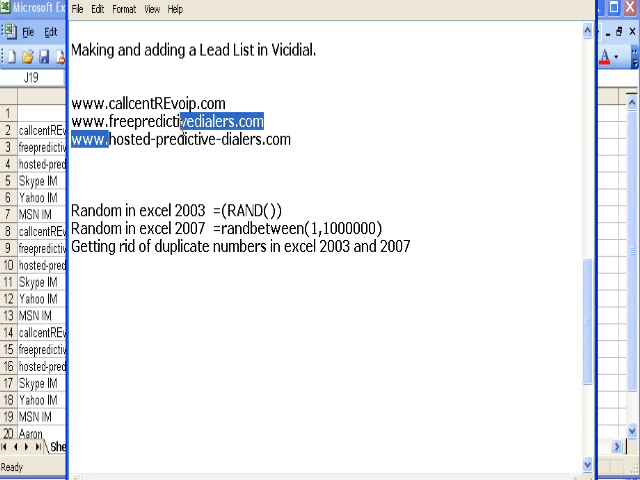
click(156, 140)
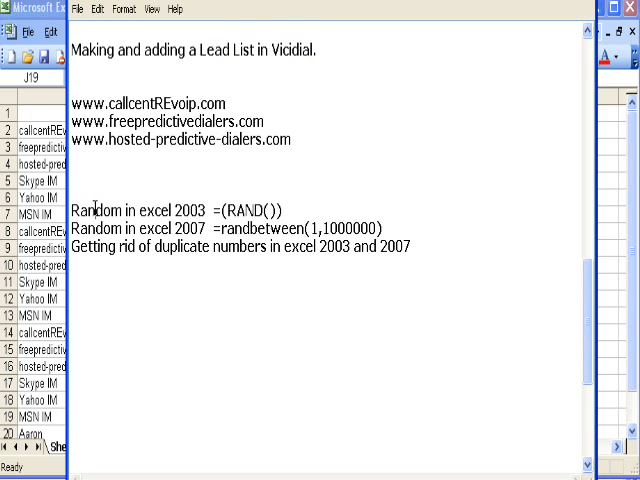
drag(96, 212, 288, 212)
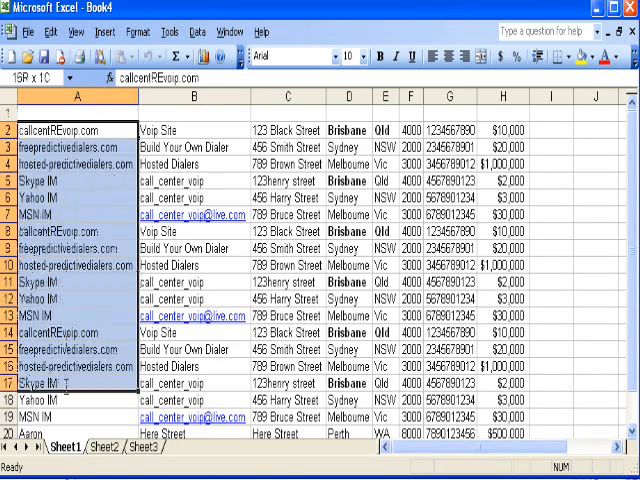
scroll(down, 3)
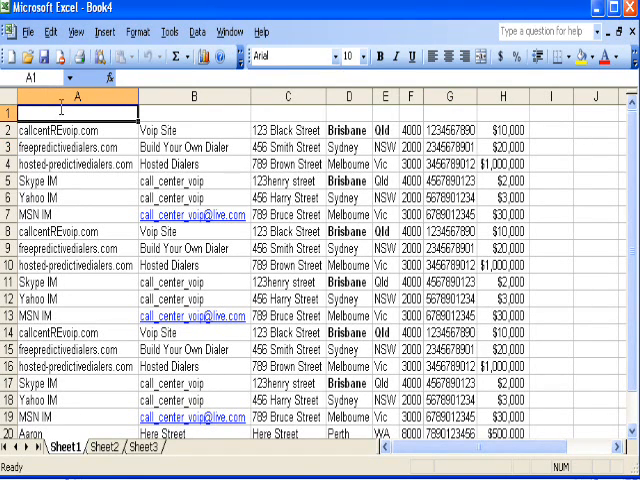
- Head the first columns Fname, Lname and Address
text(Fname)
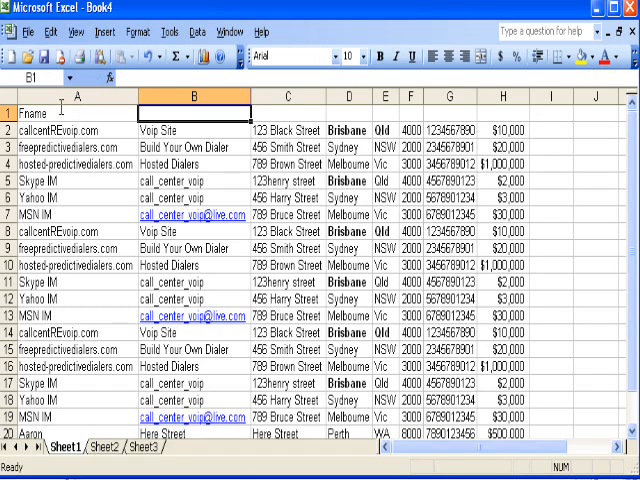
text(L)
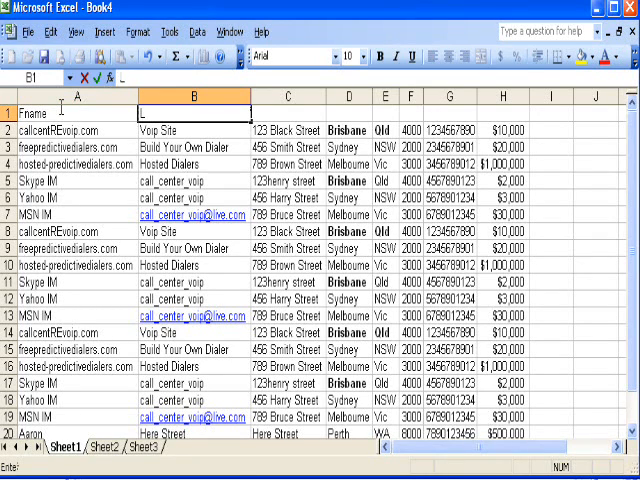
text(name)
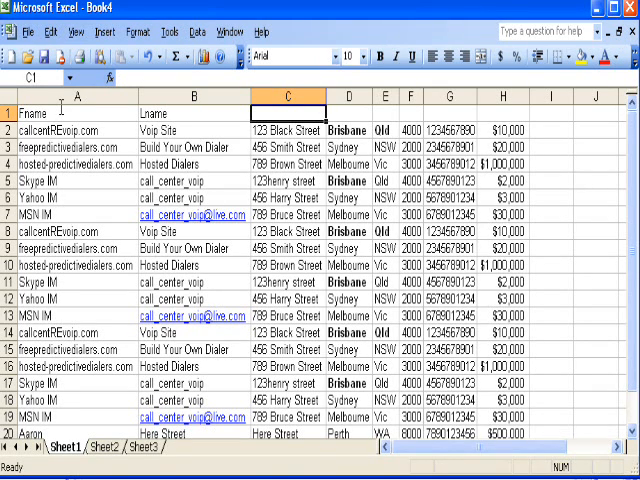
text(A)
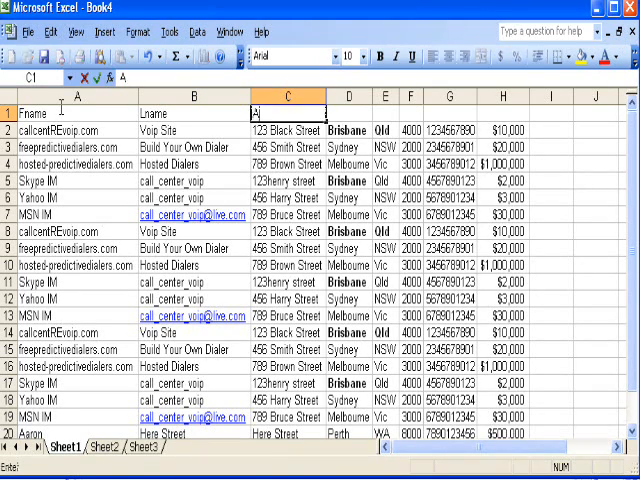
text(Address)
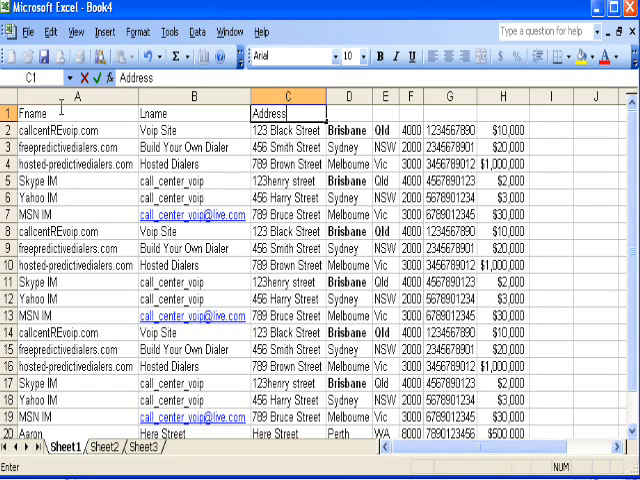
click(348, 112)
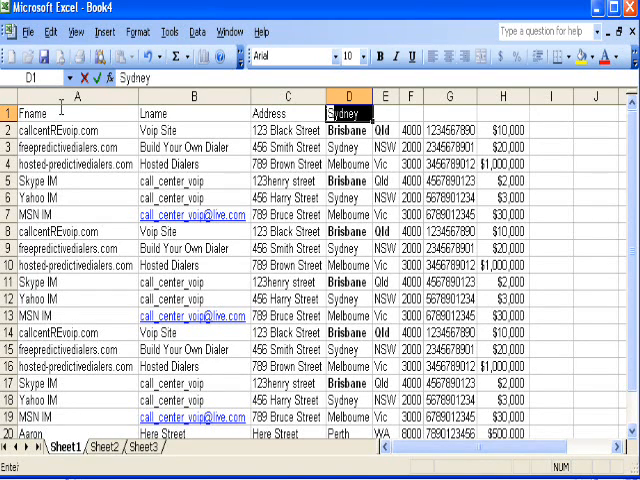
- Head the remaining columns Suburb, State, Postcode, Number and start Loan amount
text(Suburb)
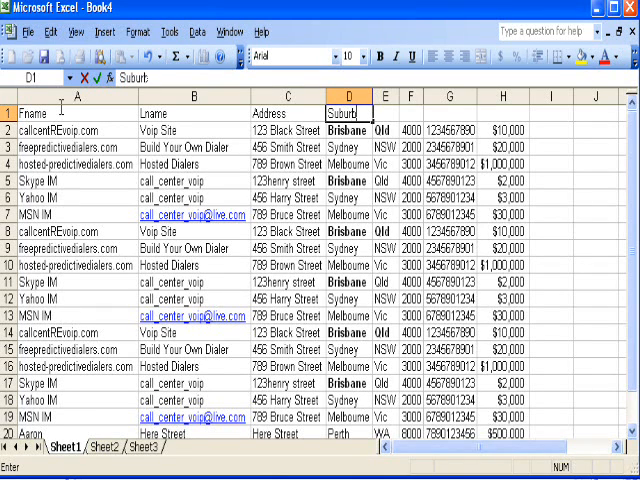
text(S)
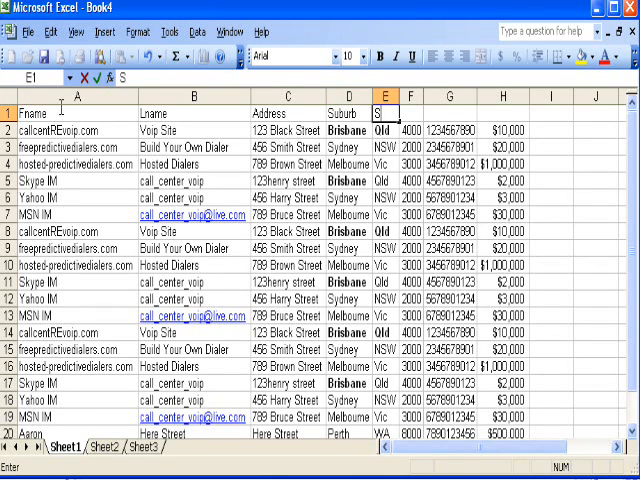
text(tate)
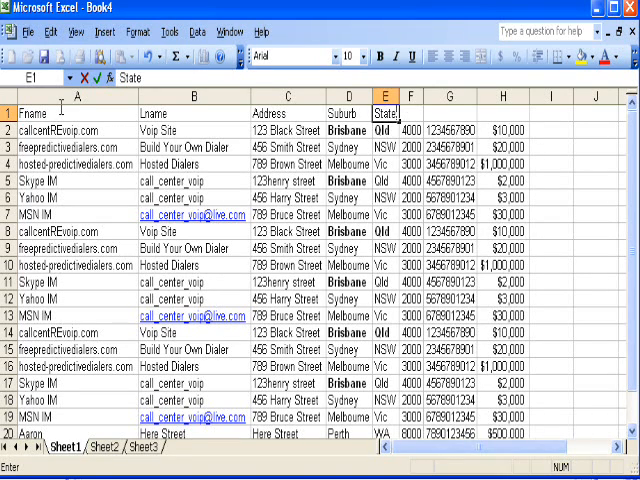
text(Postcode)
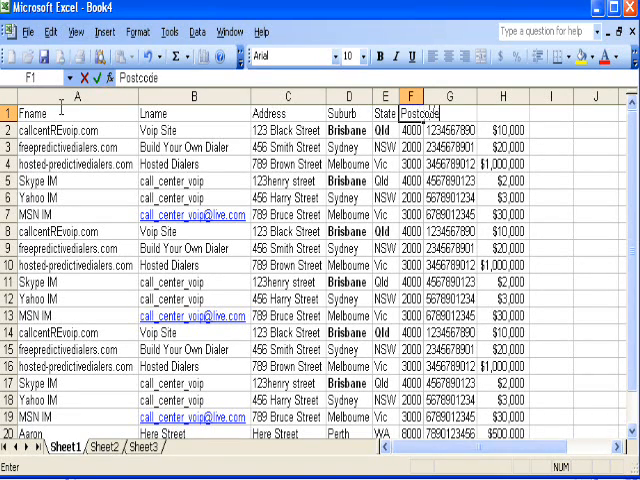
click(448, 96)
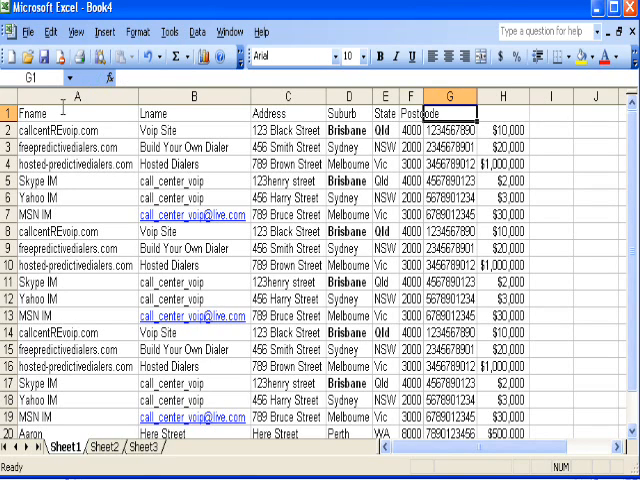
text(Number)
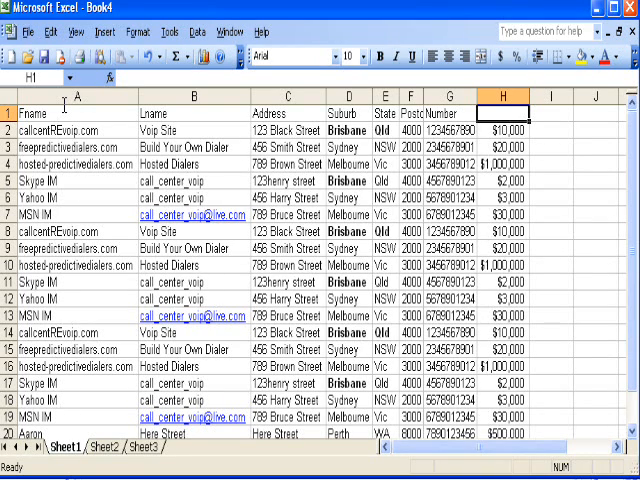
text(Loan amount)
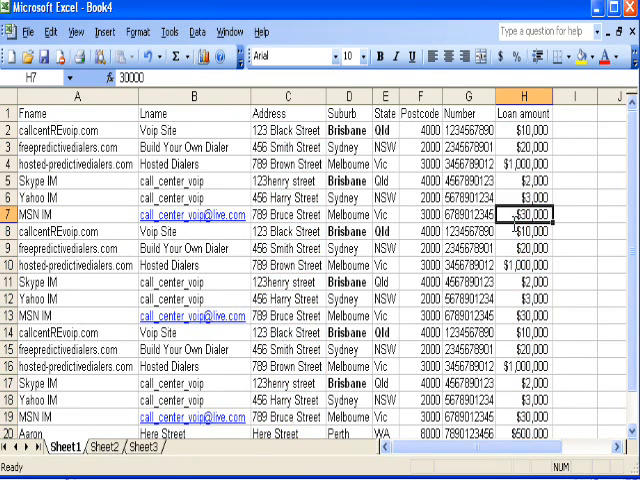
- Insert a new empty column ahead of Fname
click(524, 232)
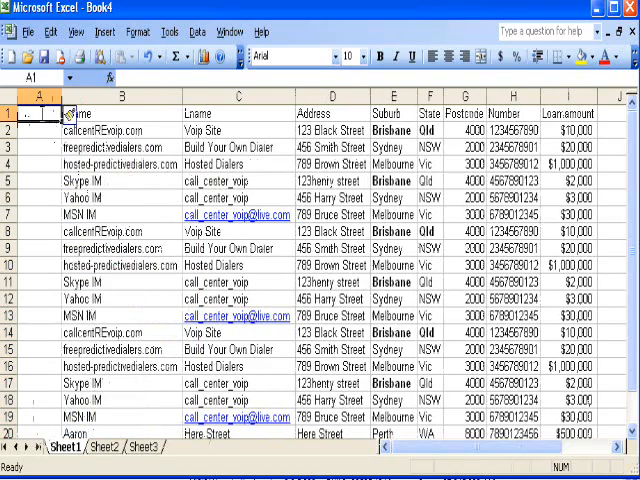
- Head the first column List ID, fill it with the list number, and begin a column before Number
text(List)
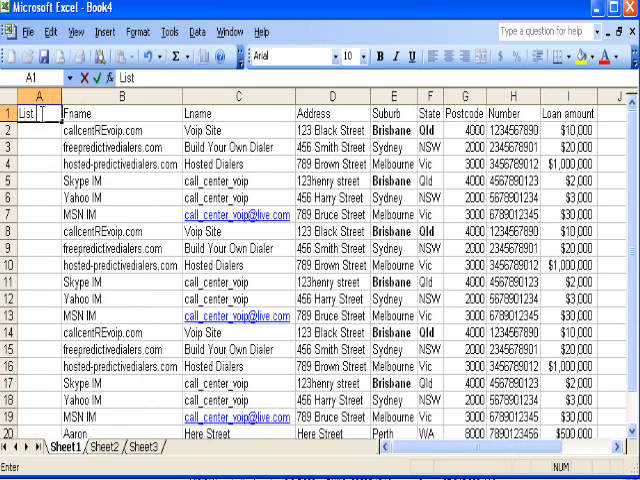
text(ID)
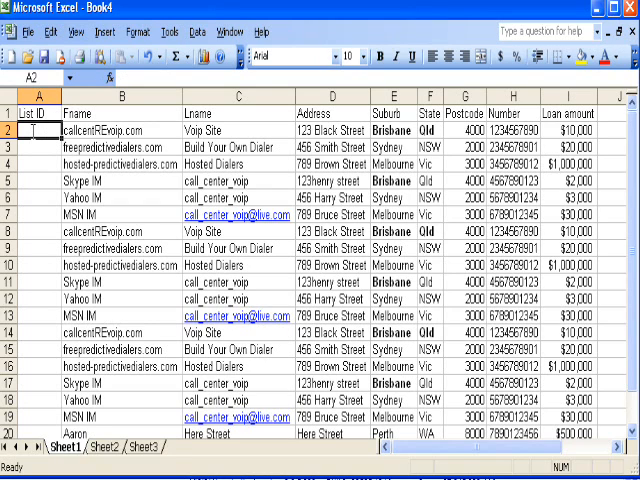
text(10005)
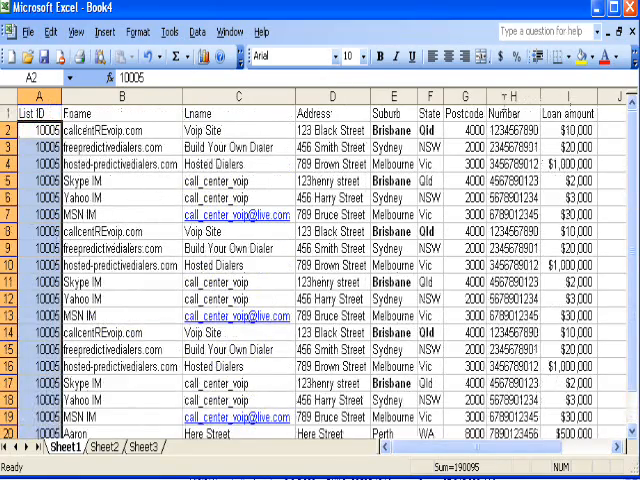
right_click(504, 116)
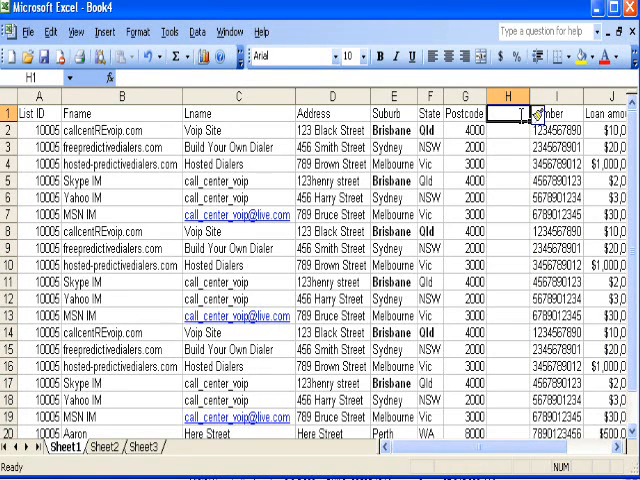
- Head the new column Prefix and enter 61 for the first lead
text(Pr)
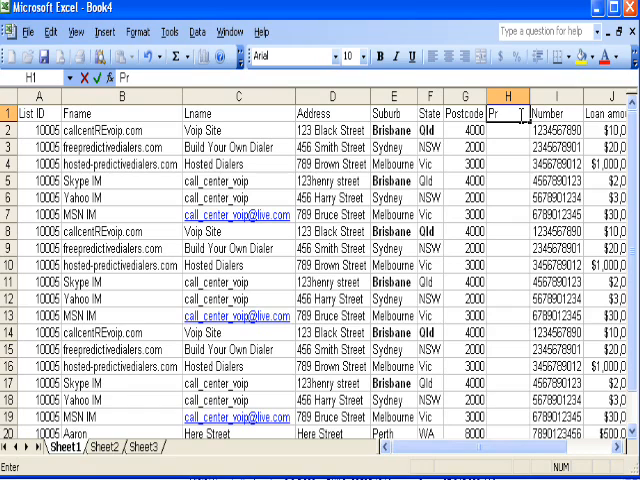
text(efix)
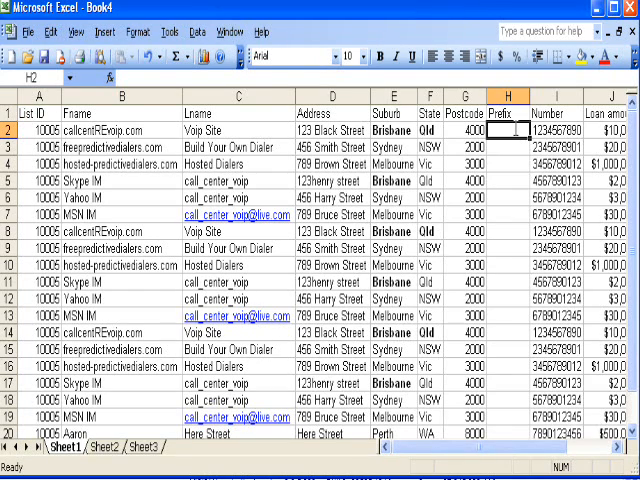
text(1)
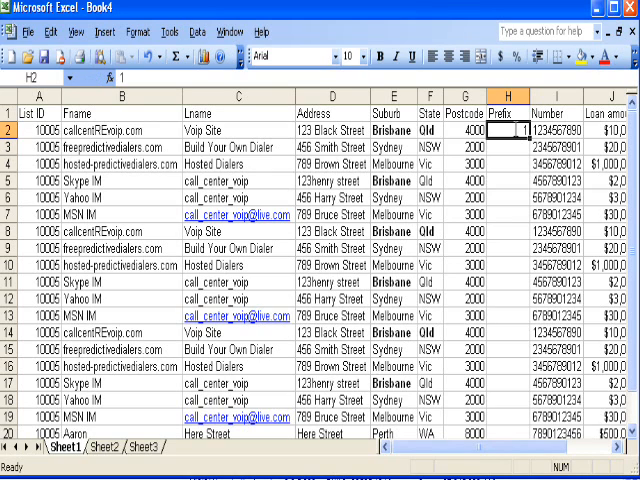
text(61)
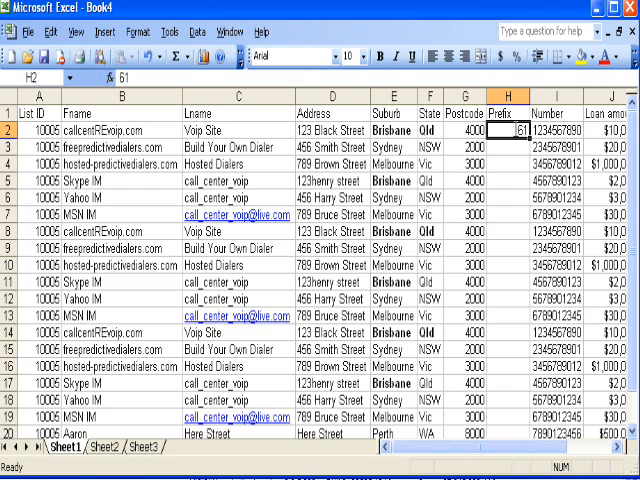
text(1)
click(556, 130)
text(()
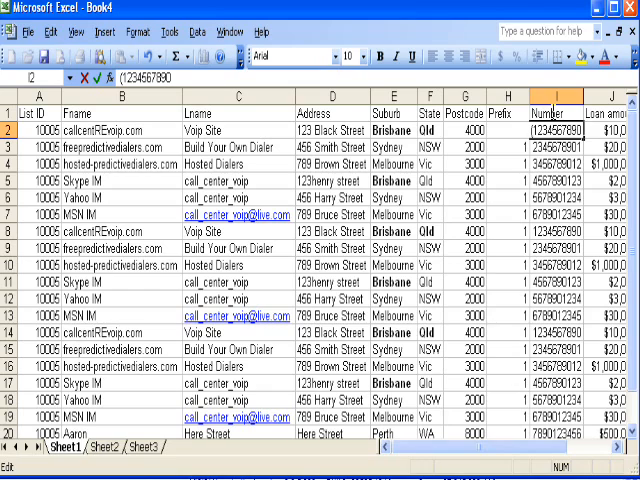
- Edit several Number cells to add brackets, dashes and extra digits as messy sample data
text(1))
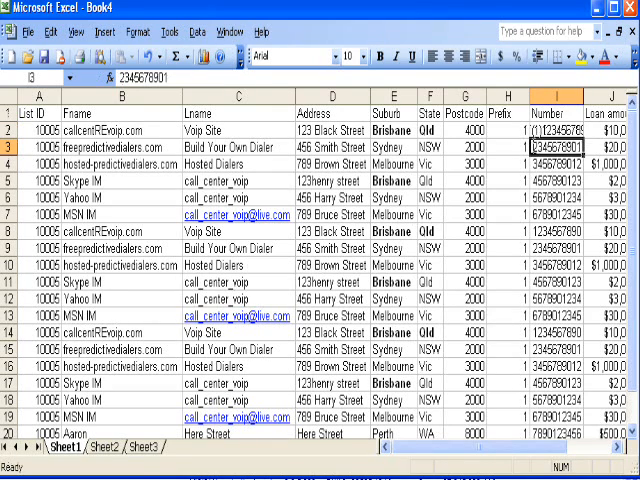
double_click(556, 148)
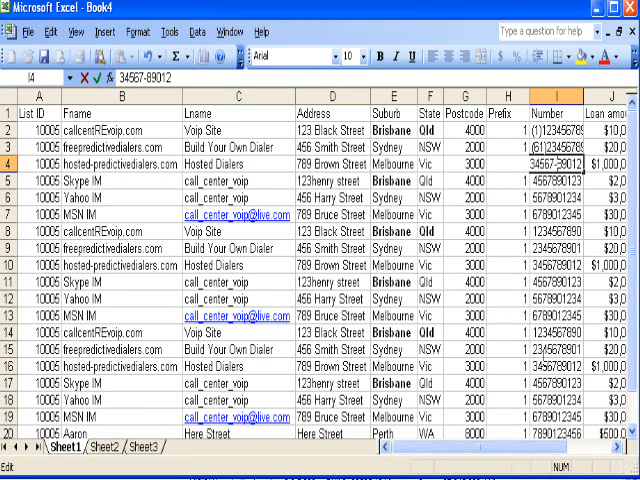
click(556, 350)
text(-)
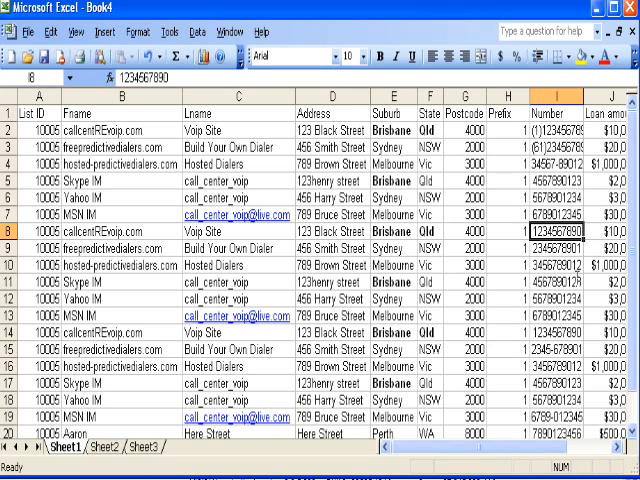
click(554, 246)
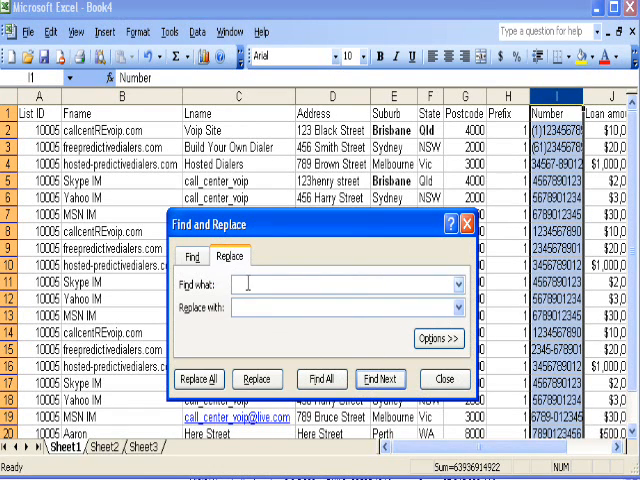
- Replace every dot and opening bracket in the sheet with nothing
text(.)
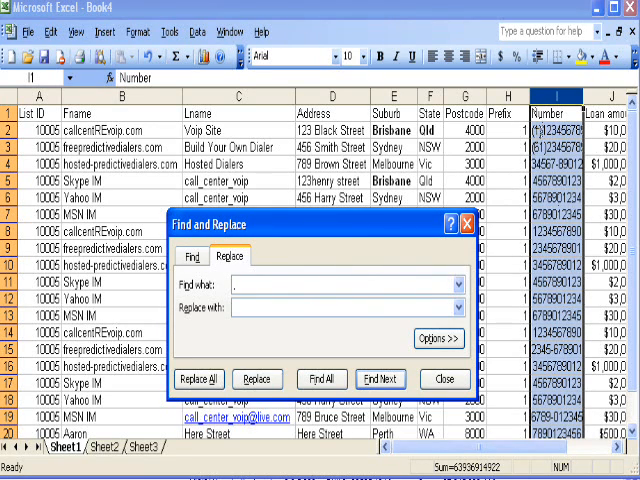
click(348, 284)
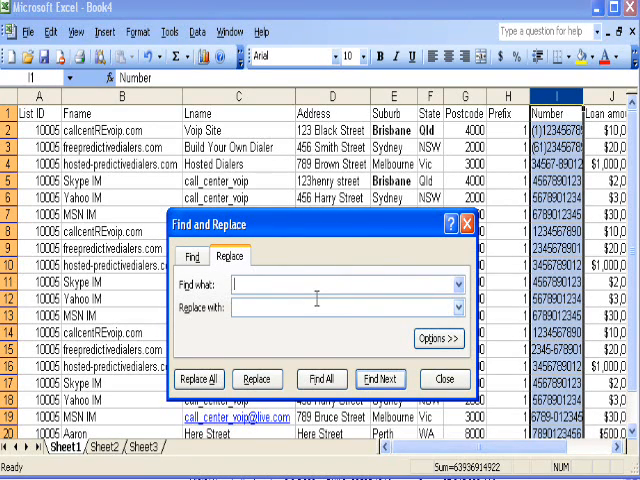
text((1)
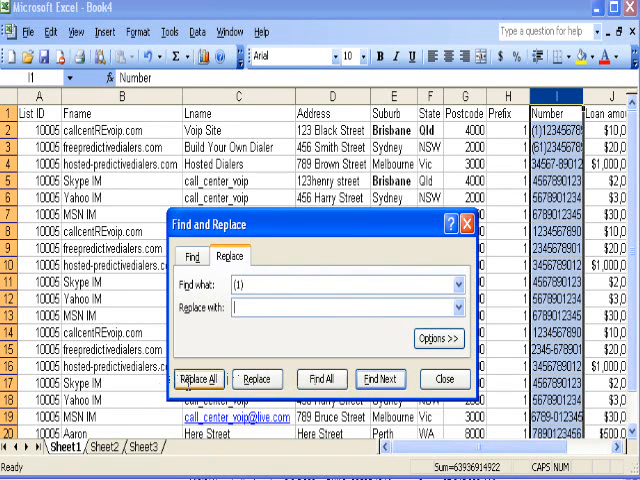
click(198, 380)
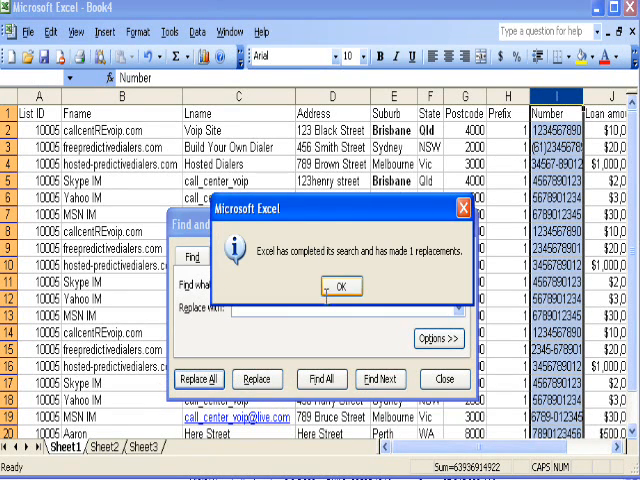
click(340, 286)
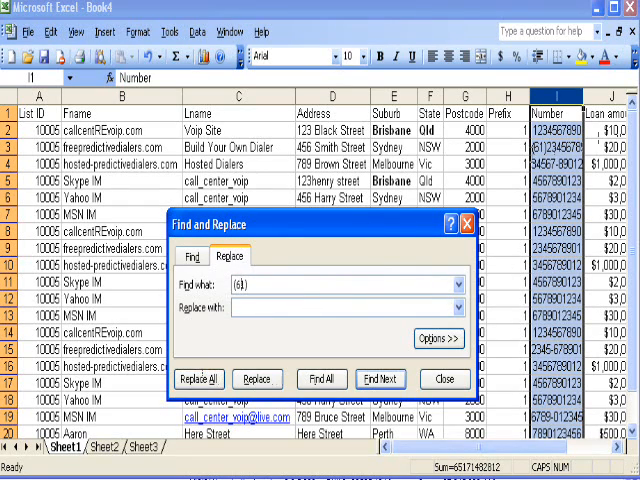
- Strip every closing bracket, dash and space so phone numbers are plain digits
click(198, 380)
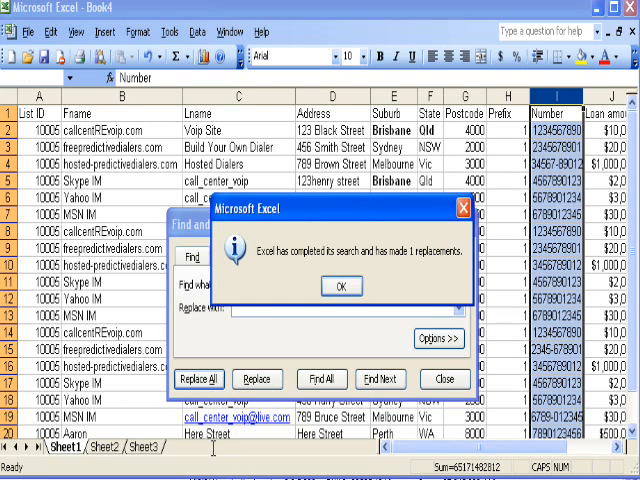
click(340, 286)
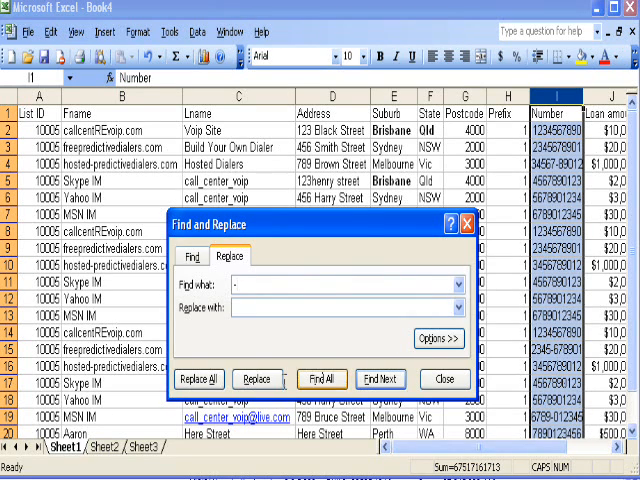
click(196, 380)
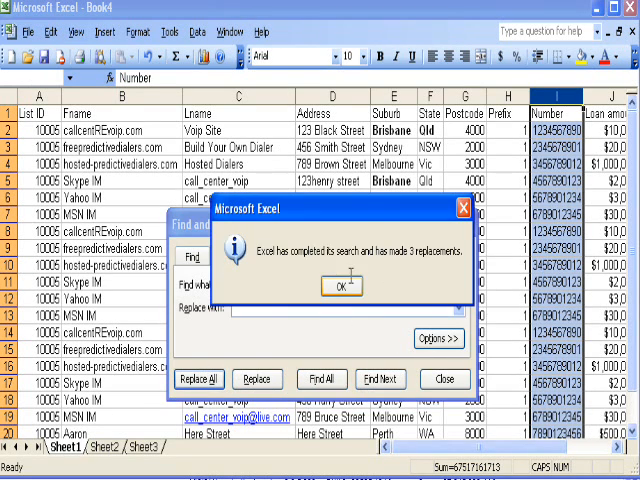
click(340, 284)
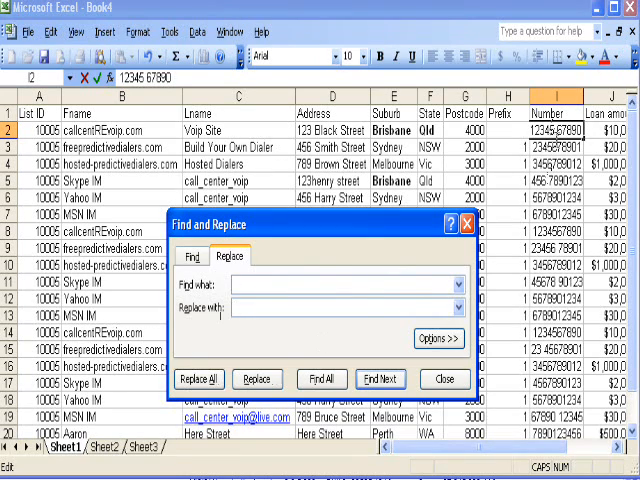
click(198, 380)
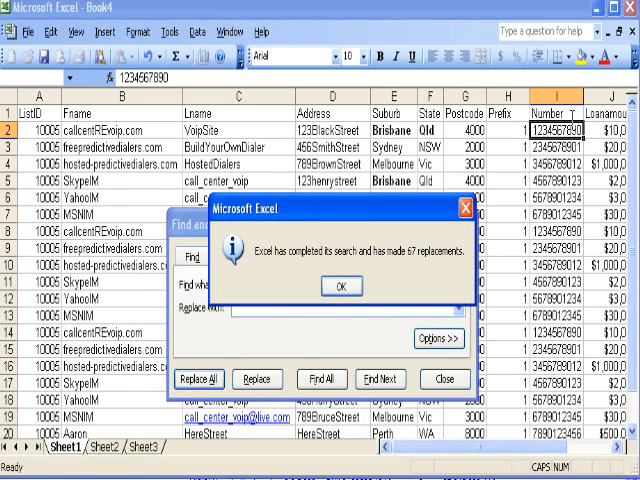
- Apply an in-place advanced filter for unique records to the whole lead list
click(340, 286)
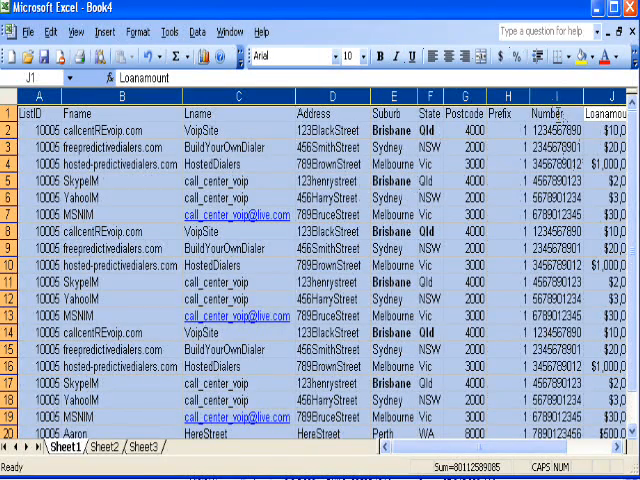
click(196, 32)
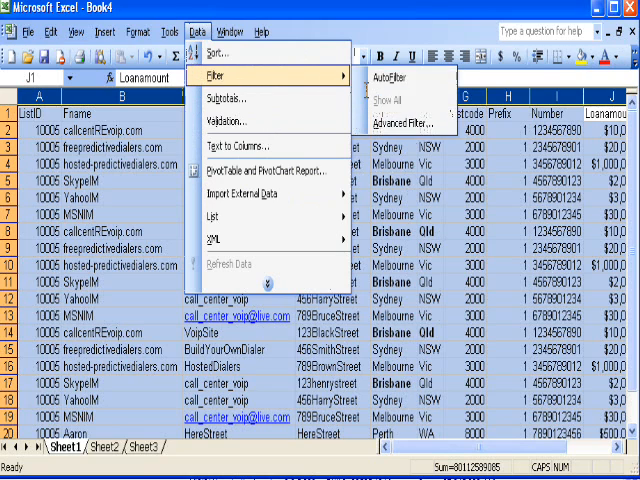
click(400, 122)
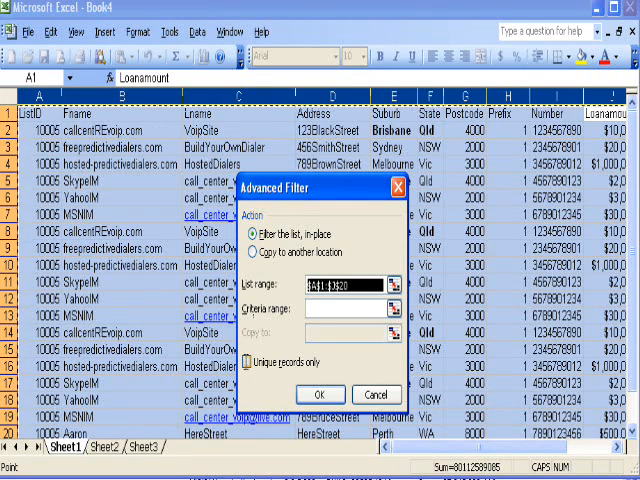
click(252, 364)
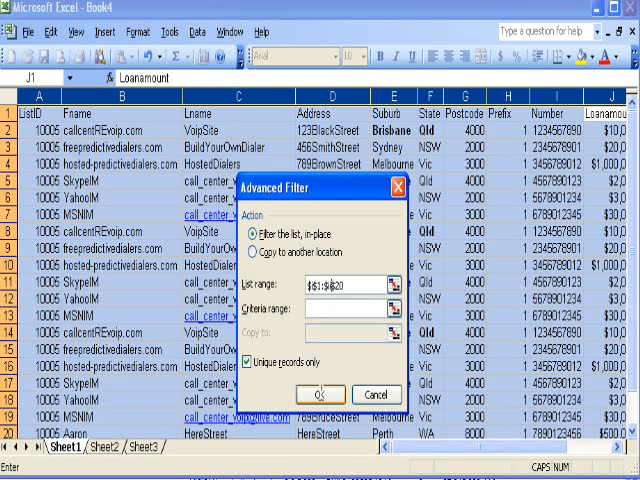
click(316, 394)
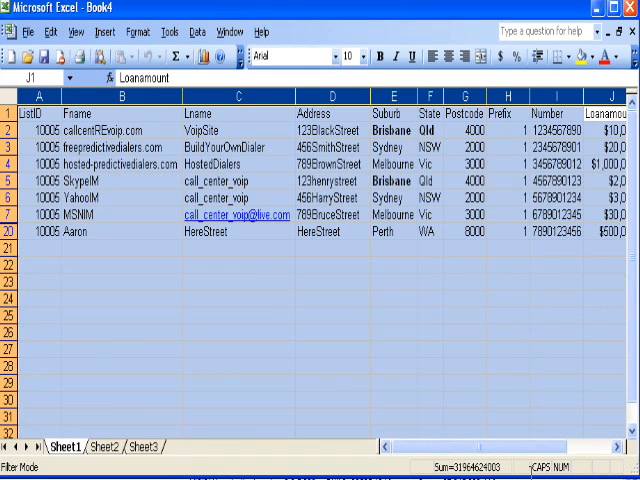
double_click(552, 232)
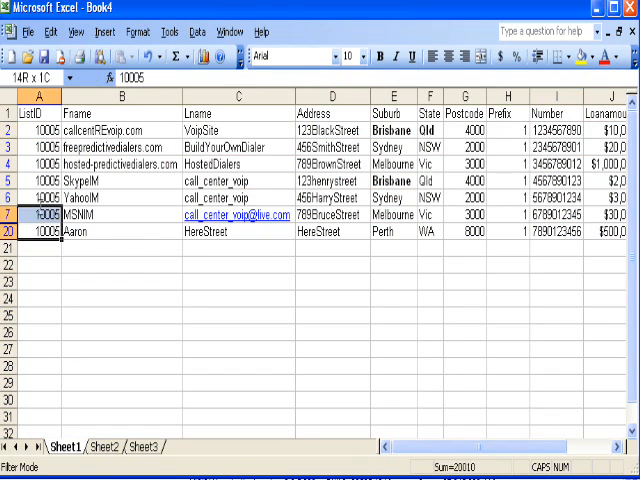
click(40, 232)
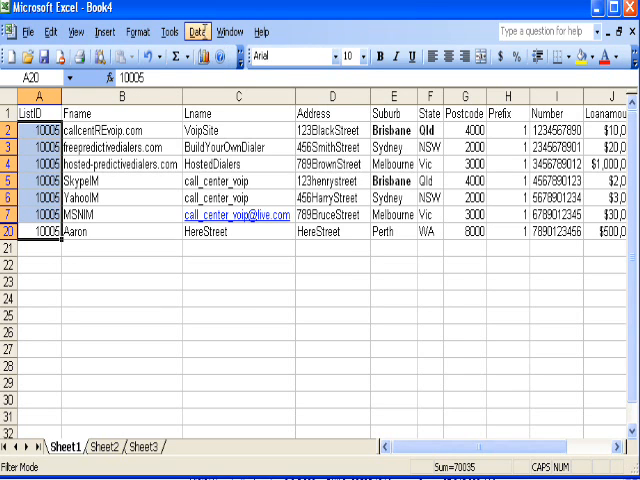
click(132, 32)
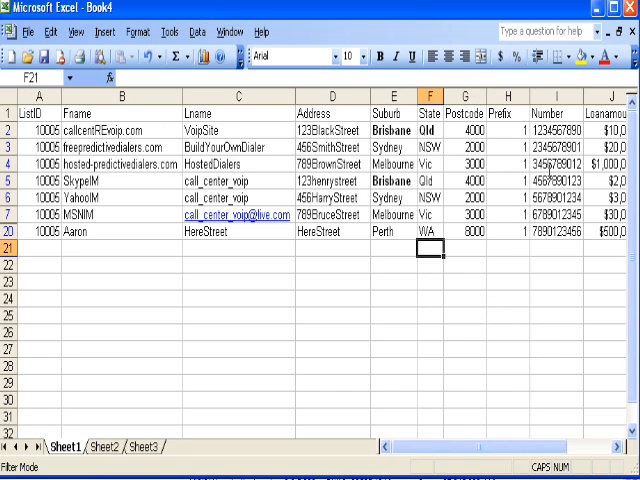
click(552, 96)
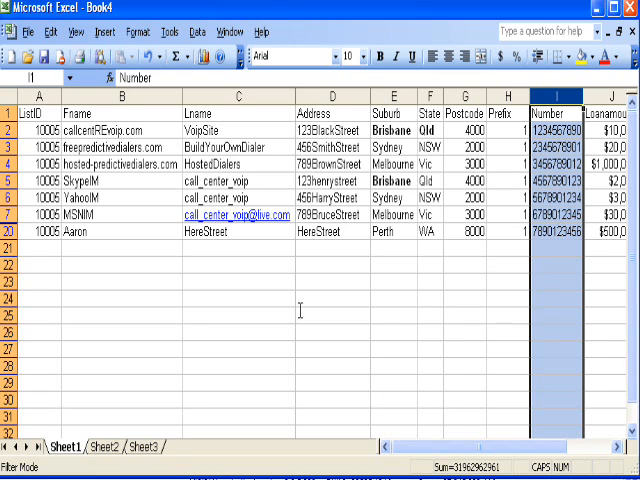
click(336, 316)
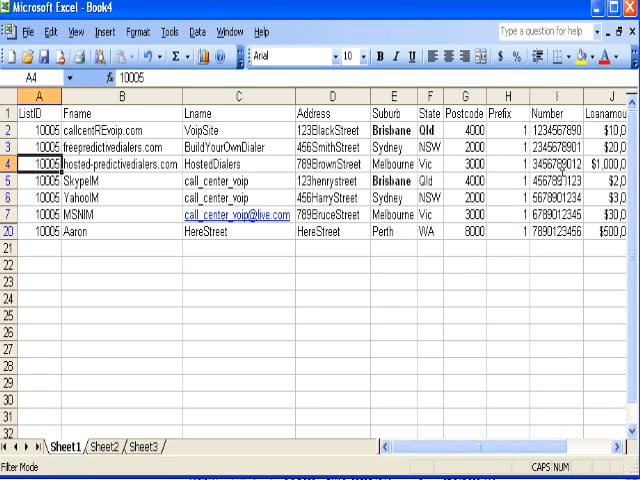
click(556, 180)
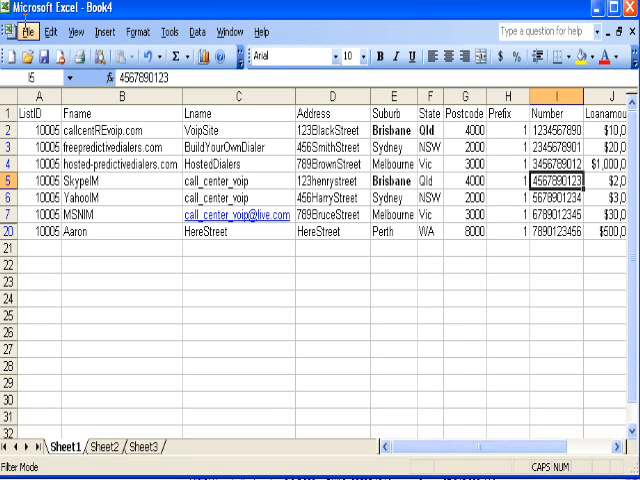
- Start Save As in Vicidial Setup Demo with the file name TestList10005
click(26, 32)
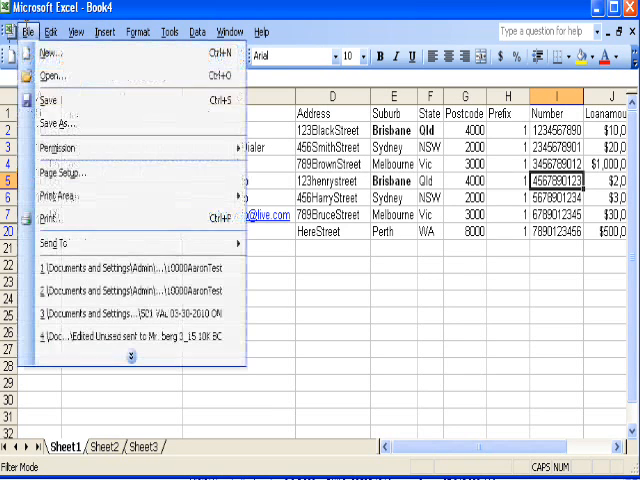
click(64, 122)
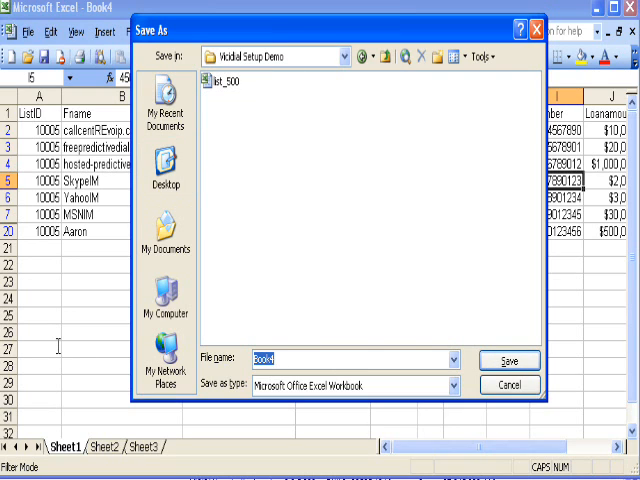
text(TESTL)
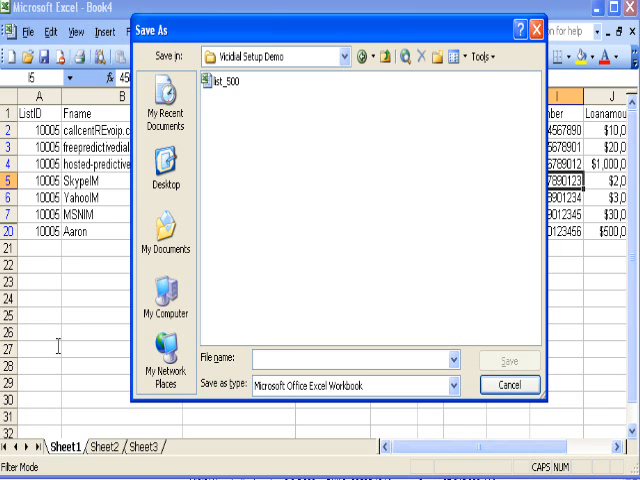
text(TestList)
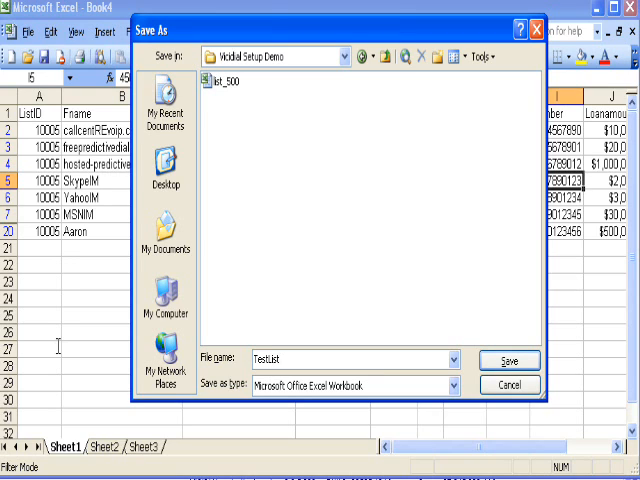
text(10005)
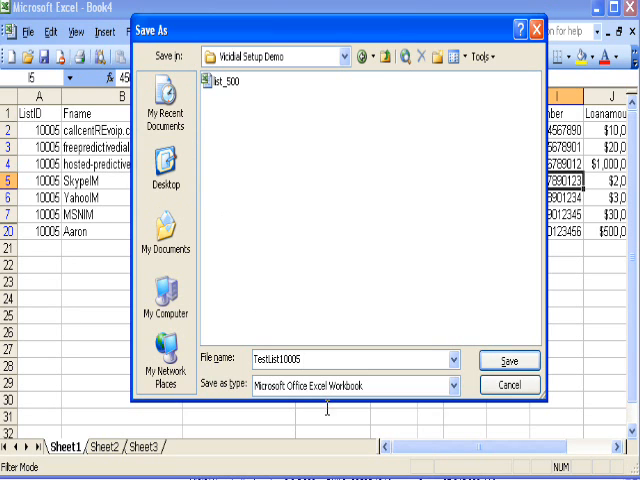
- Set Save as type to CSV (Comma delimited) and save the list
click(452, 386)
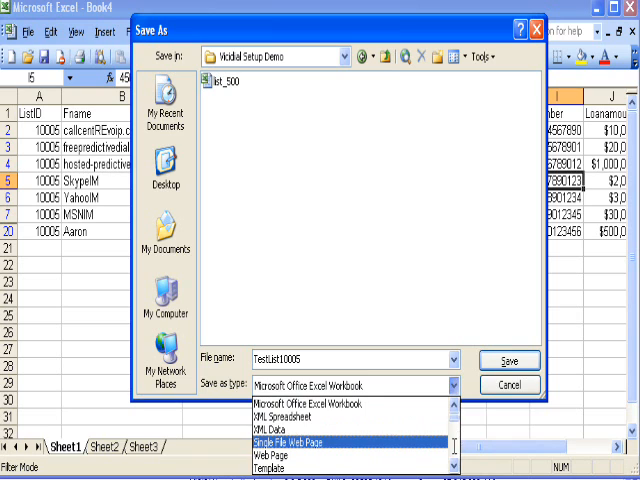
scroll(down, 3)
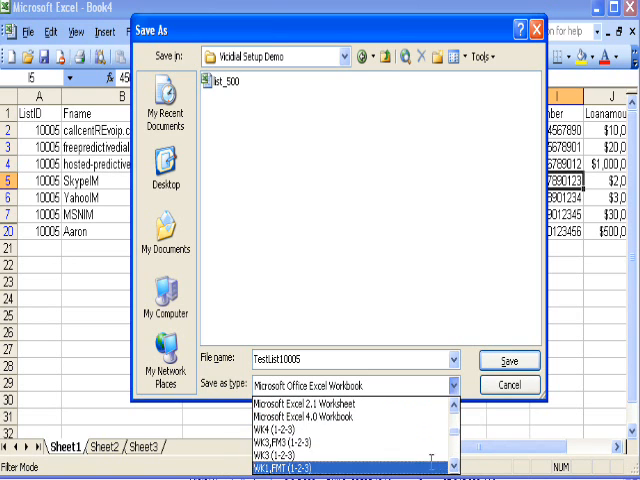
scroll(down, 3)
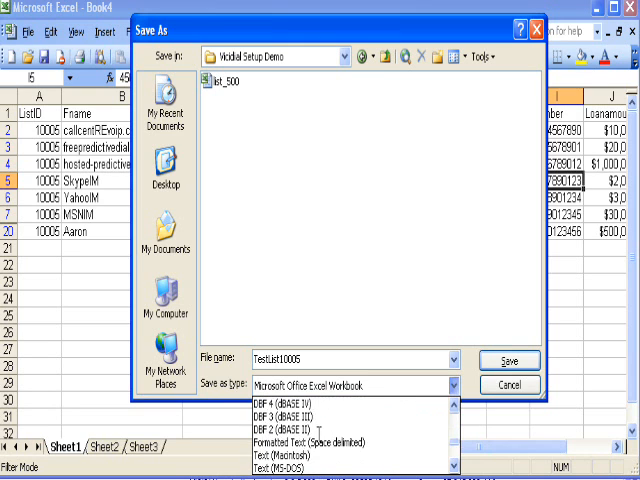
scroll(down, 3)
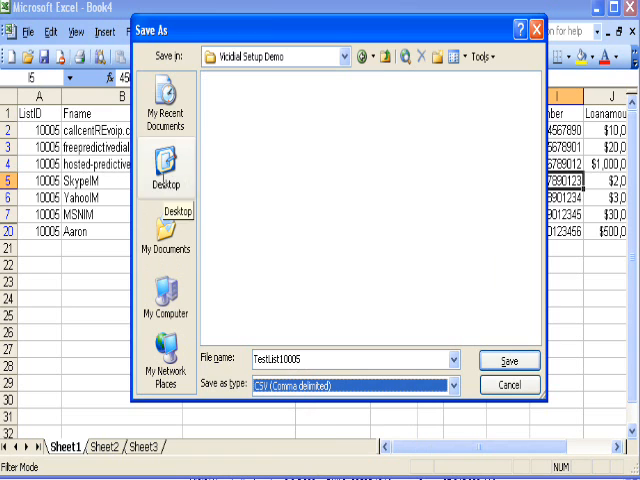
click(510, 360)
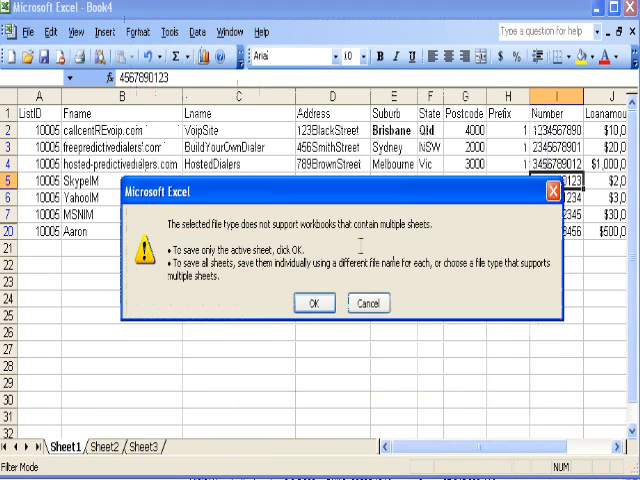